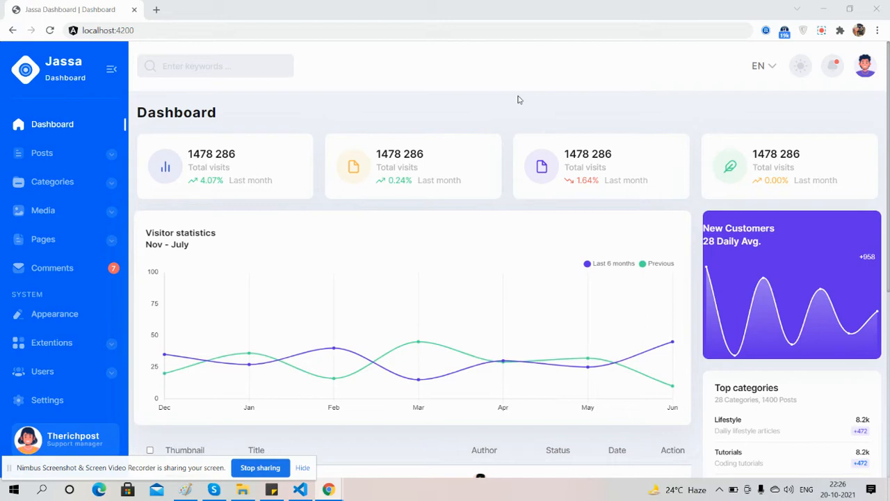
mouse_move(625, 103)
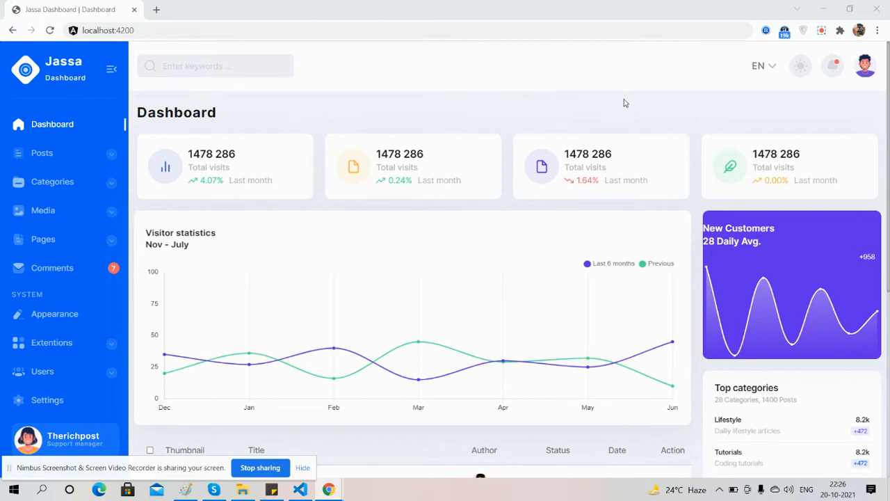
Step: Scroll the dashboard, focus the keyword search and show the EN language list
scroll("down", 3)
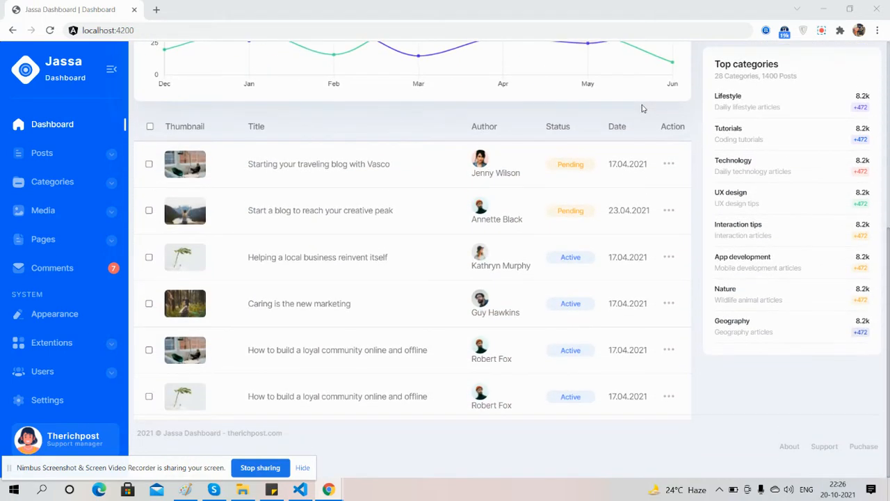
scroll("up", 3)
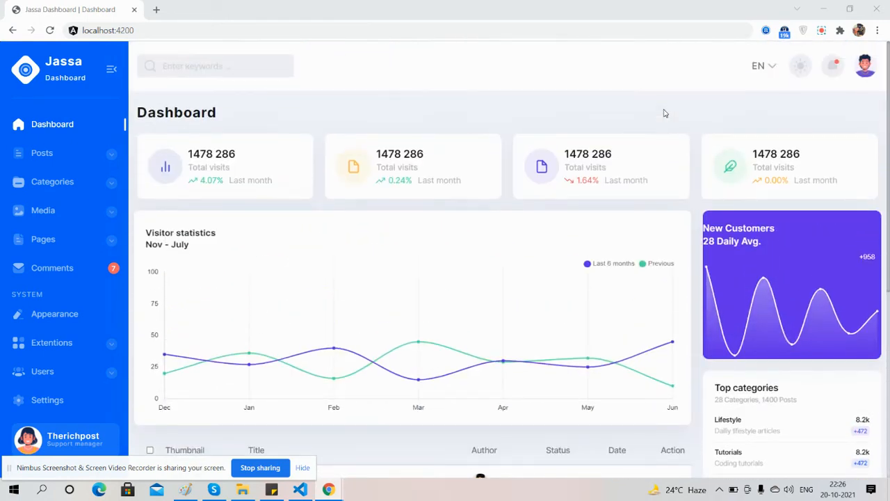
left_click(216, 65)
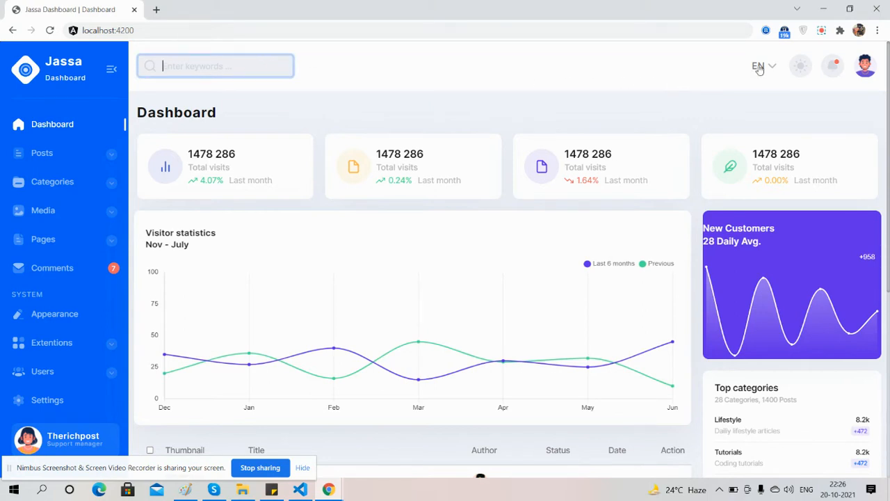
left_click(763, 65)
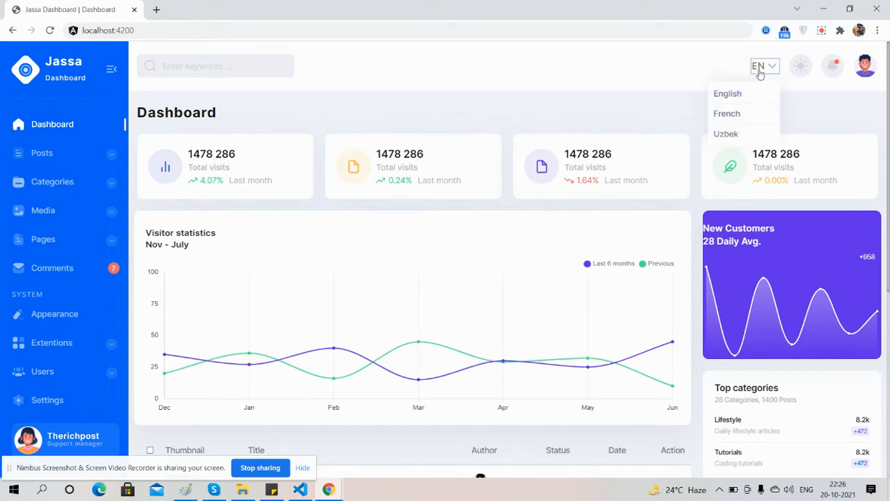
mouse_move(800, 65)
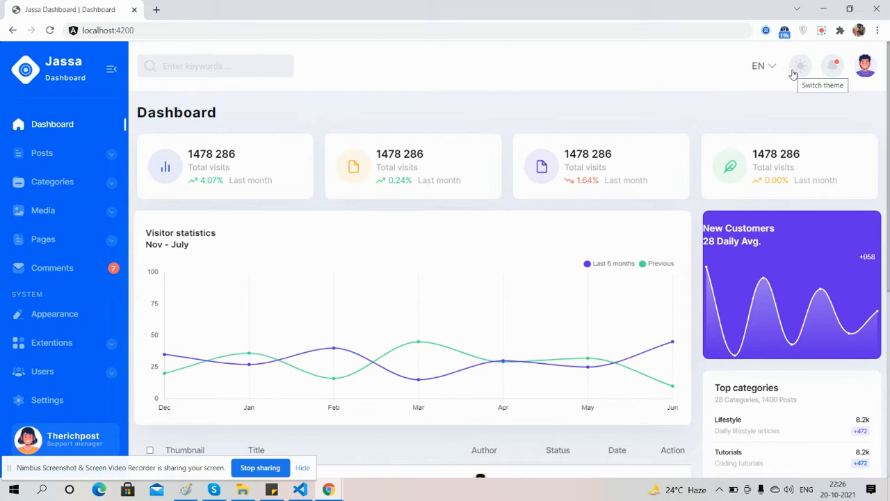
Step: Switch to the dark theme and back to light, then collapse the sidebar to icons
left_click(800, 66)
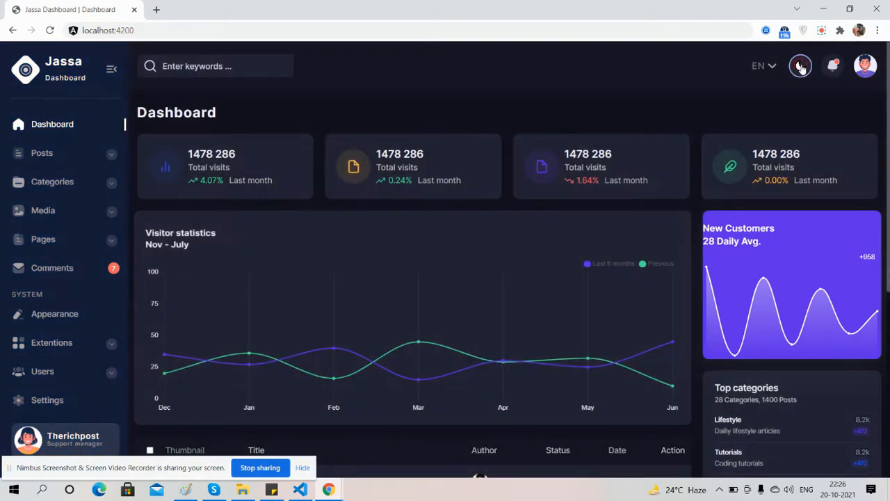
left_click(801, 65)
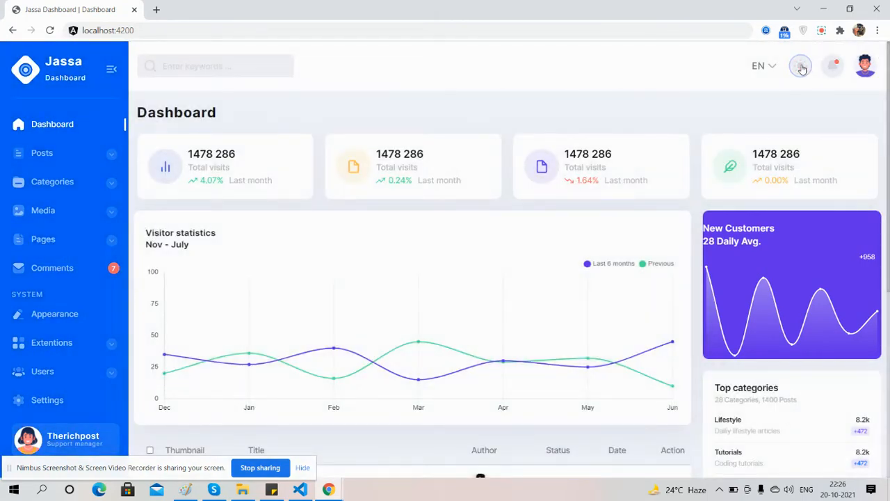
left_click(832, 66)
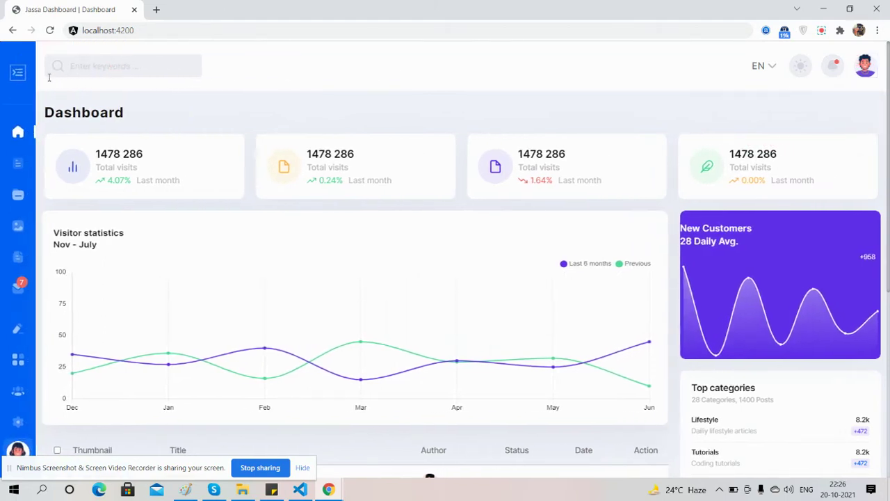
Step: Toggle the sidebar between collapsed and expanded four times, ending with full labels shown
left_click(16, 73)
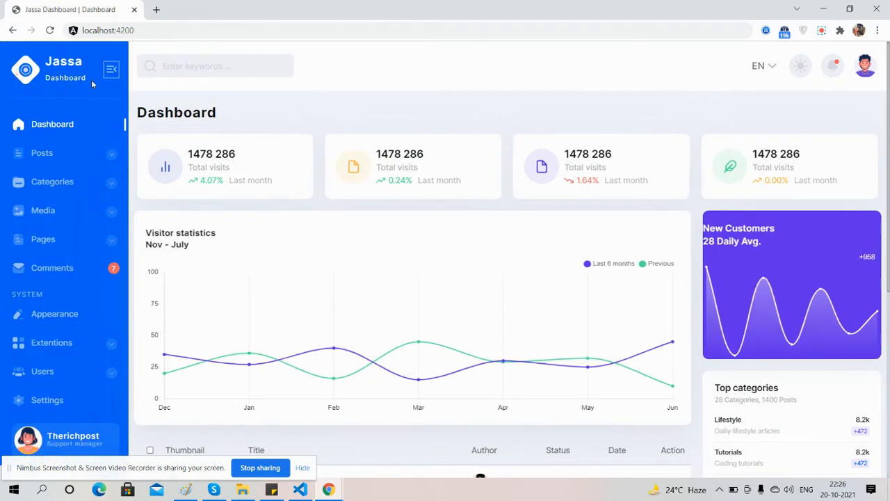
left_click(111, 70)
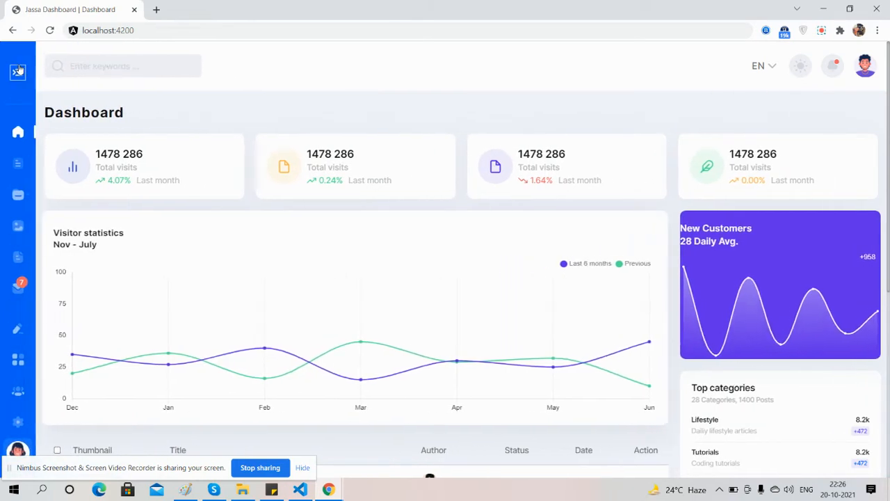
left_click(18, 73)
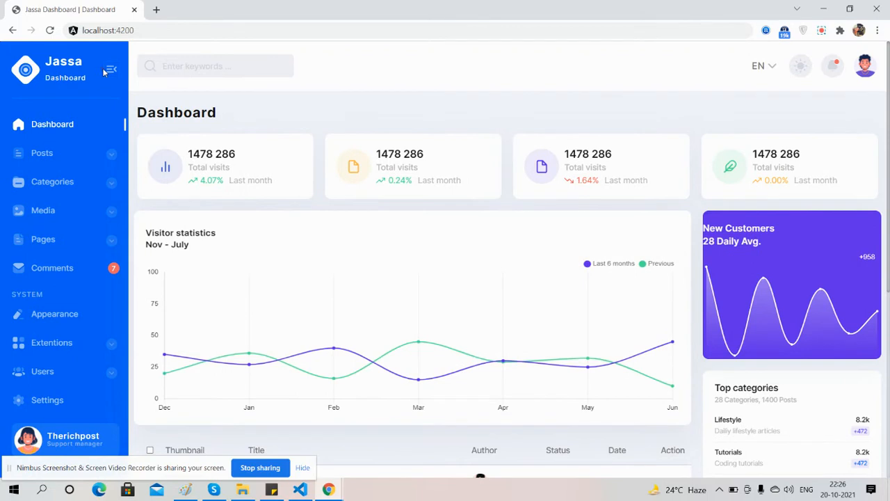
left_click(110, 70)
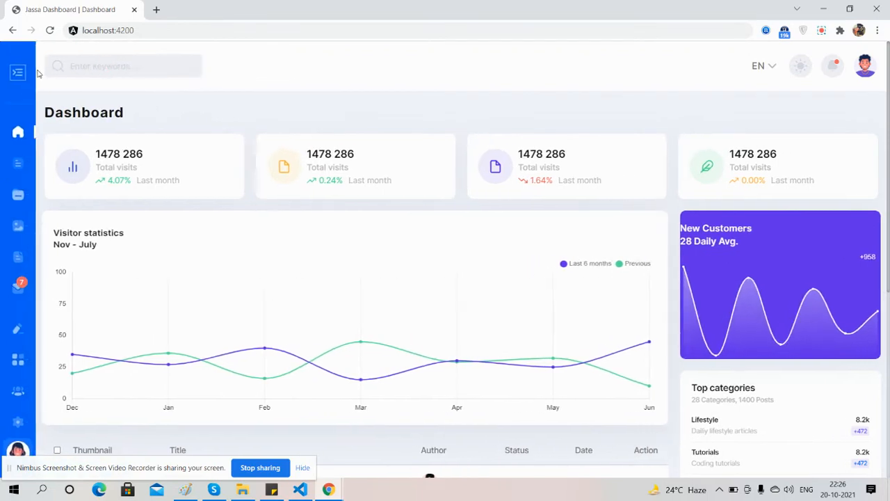
left_click(17, 72)
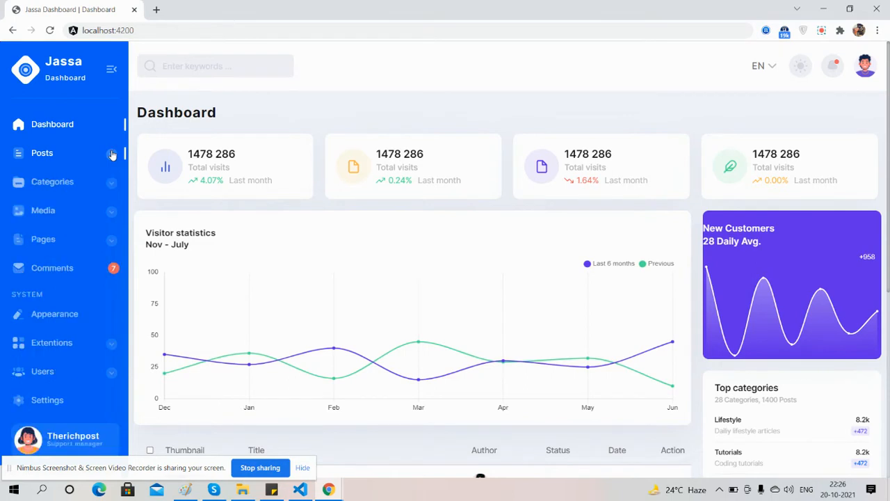
mouse_move(401, 130)
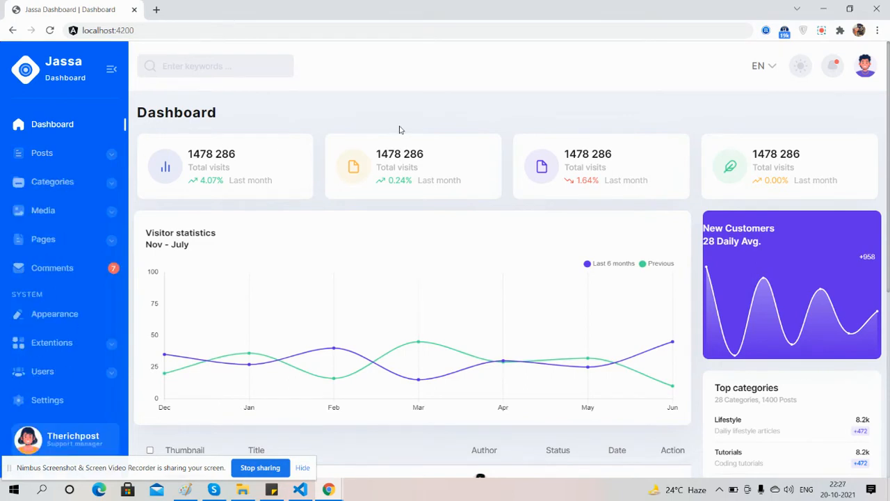
mouse_move(353, 134)
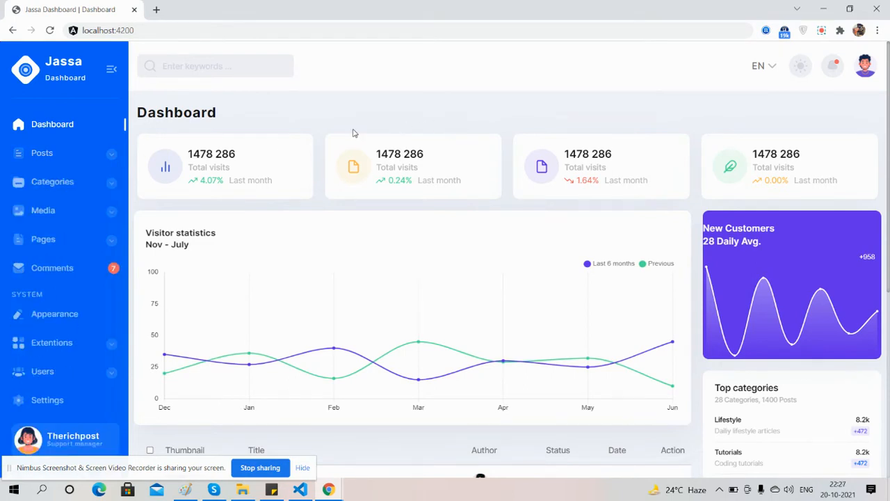
scroll("down", 3)
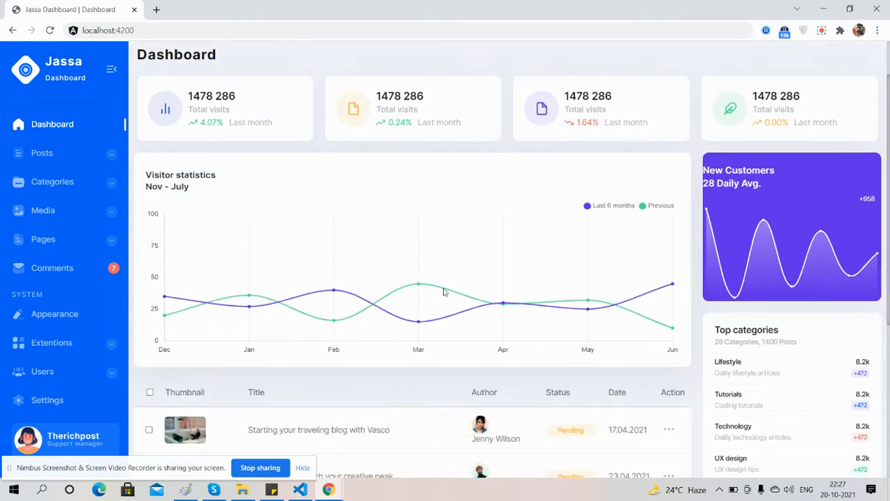
mouse_move(417, 286)
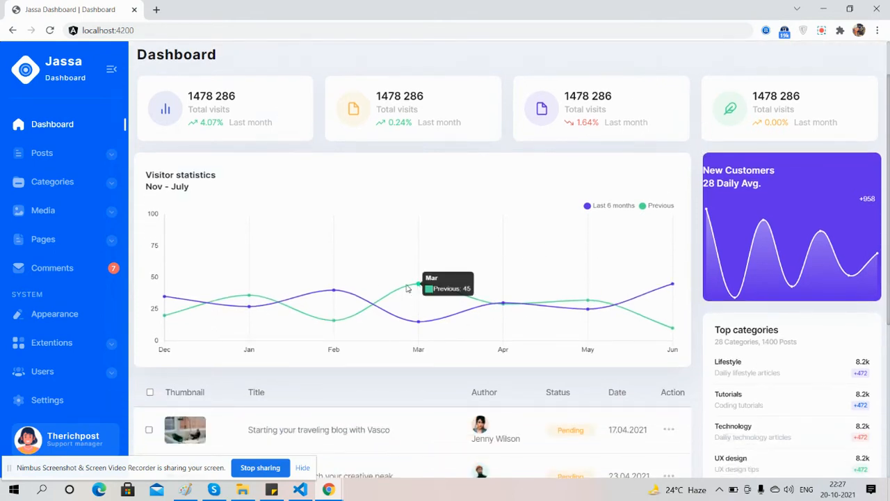
mouse_move(749, 270)
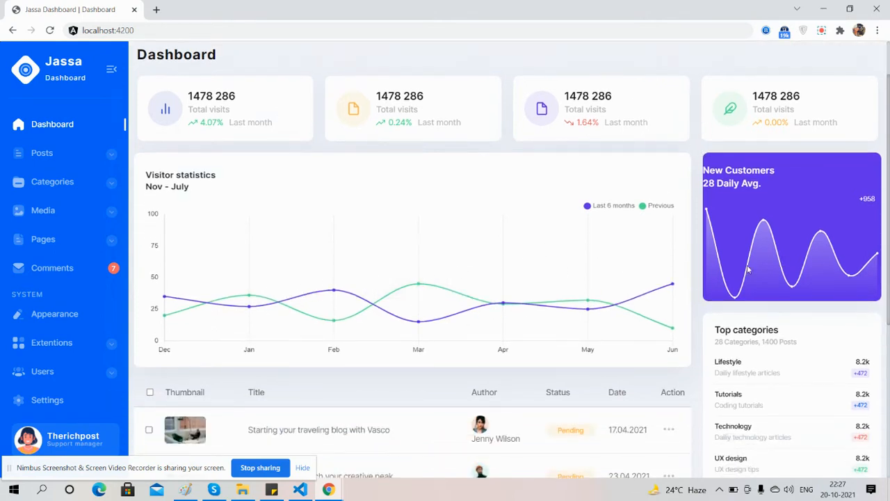
scroll("down", 3)
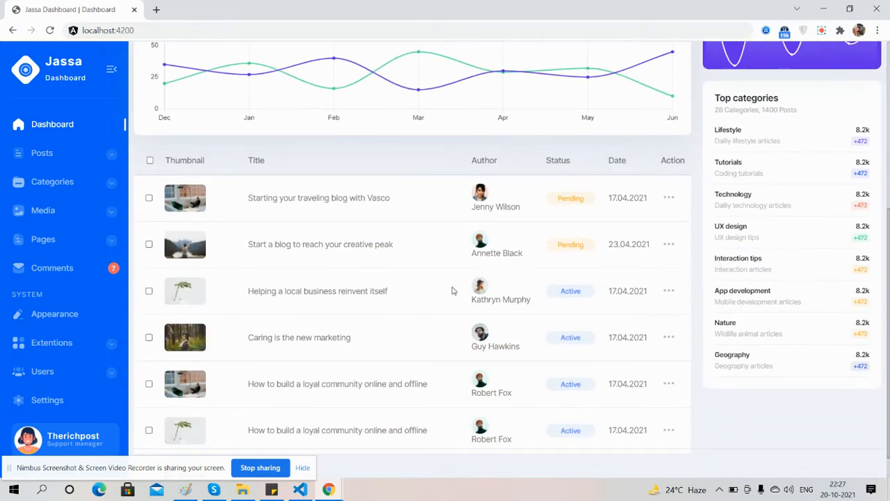
scroll("down", 3)
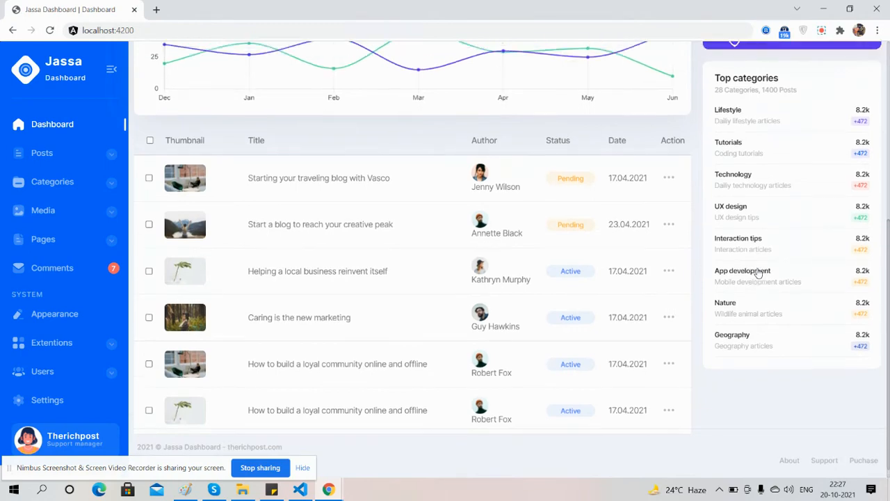
scroll("up", 3)
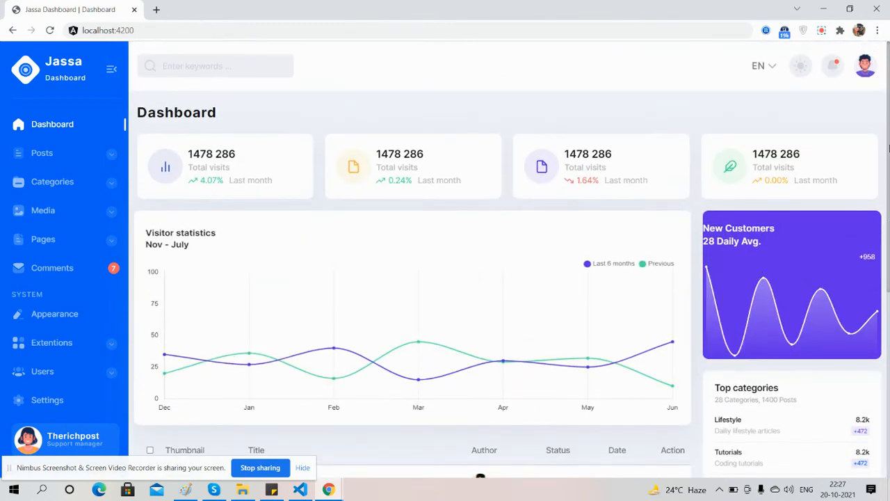
Step: Inspect the page in DevTools and view the dark-themed mobile preview on iPhone X
right_click(791, 279)
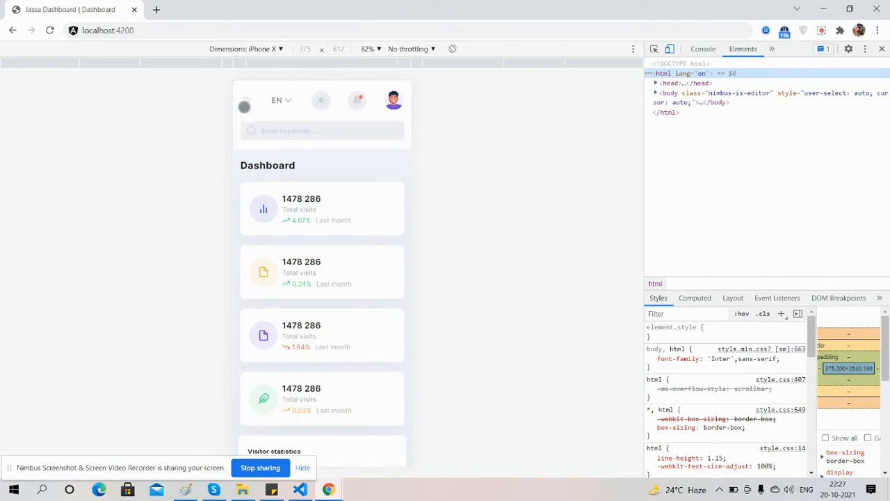
left_click(245, 105)
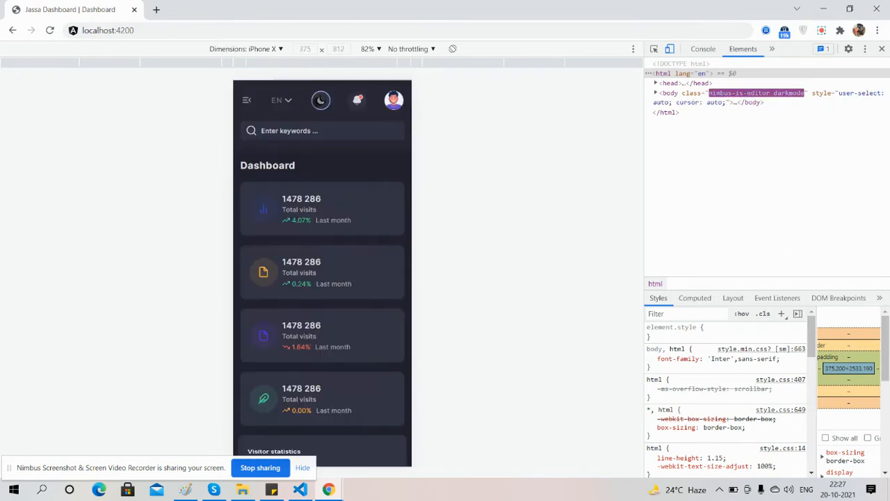
scroll("down", 3)
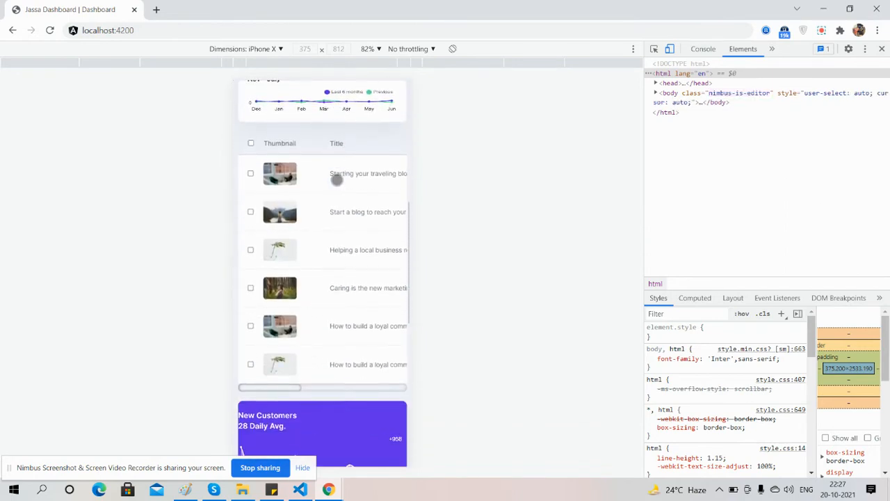
scroll("down", 3)
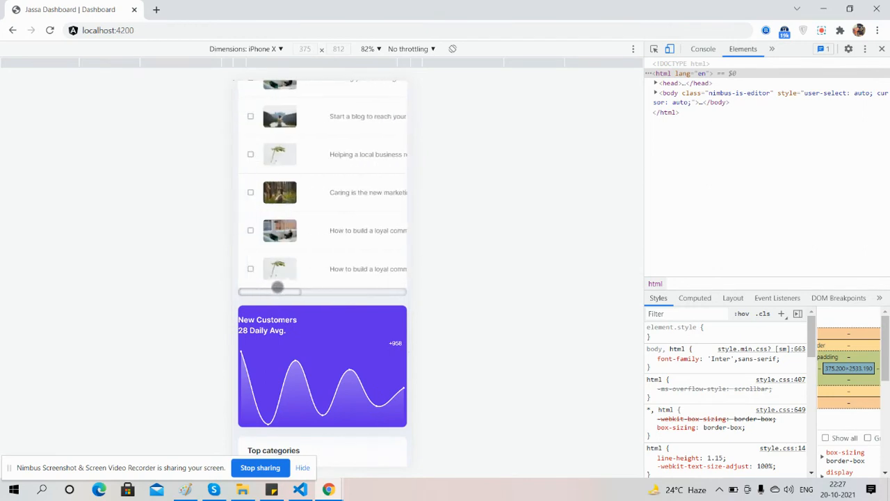
Step: Preview the dashboard on a Galaxy S5 and another screen size, then leave emulation
left_click(265, 49)
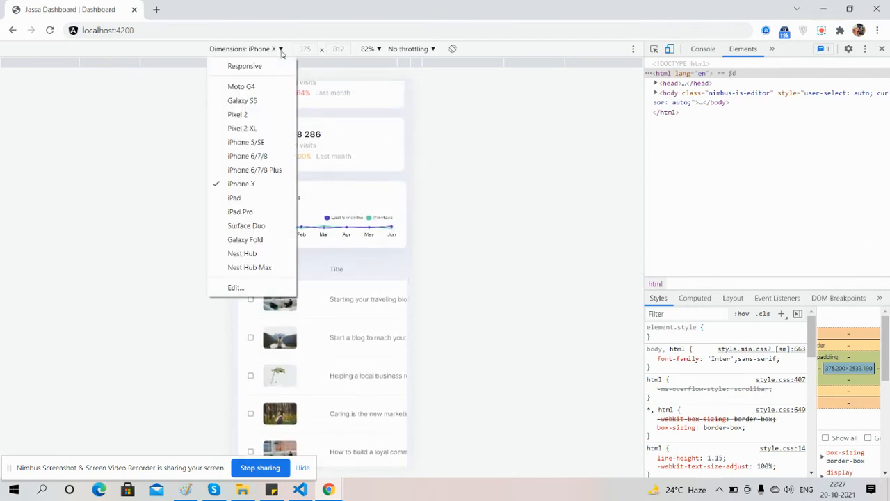
left_click(243, 101)
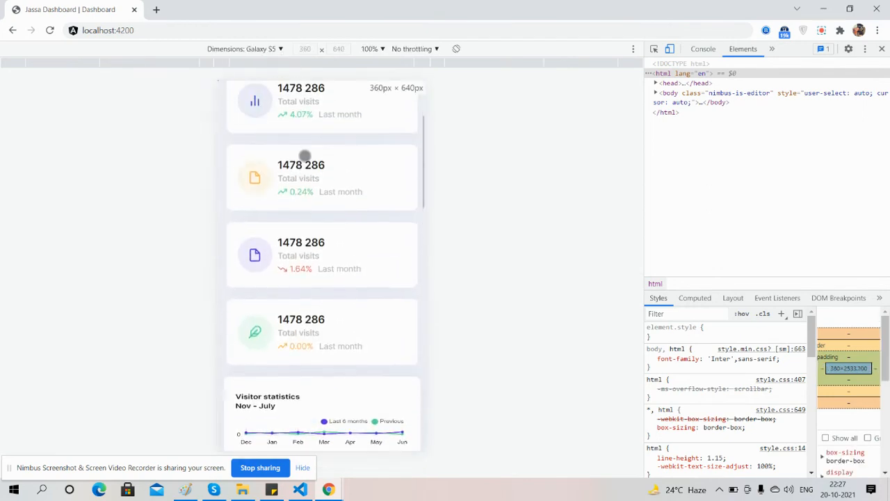
left_click(245, 49)
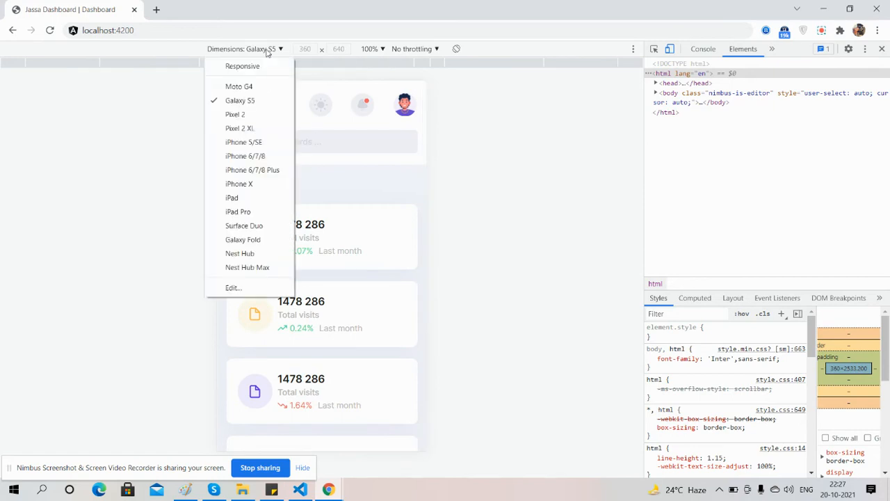
left_click(238, 211)
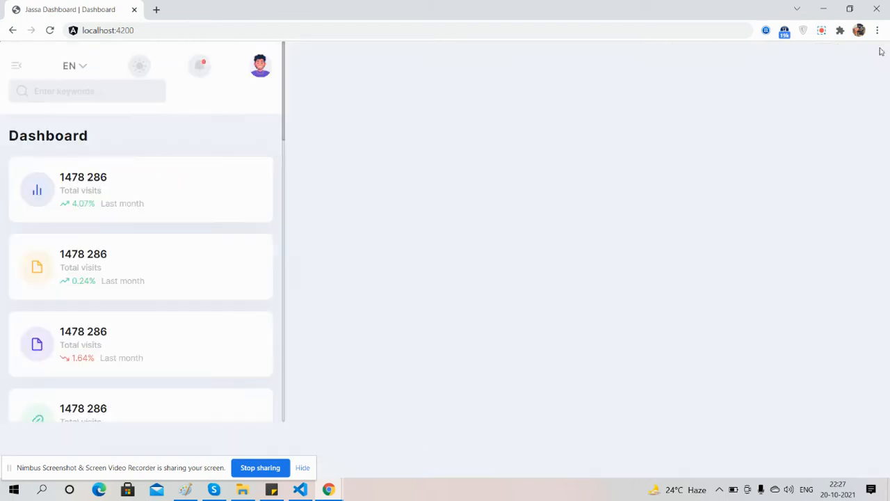
Step: Toggle the desktop dashboard to the dark theme and back to light
left_click(17, 66)
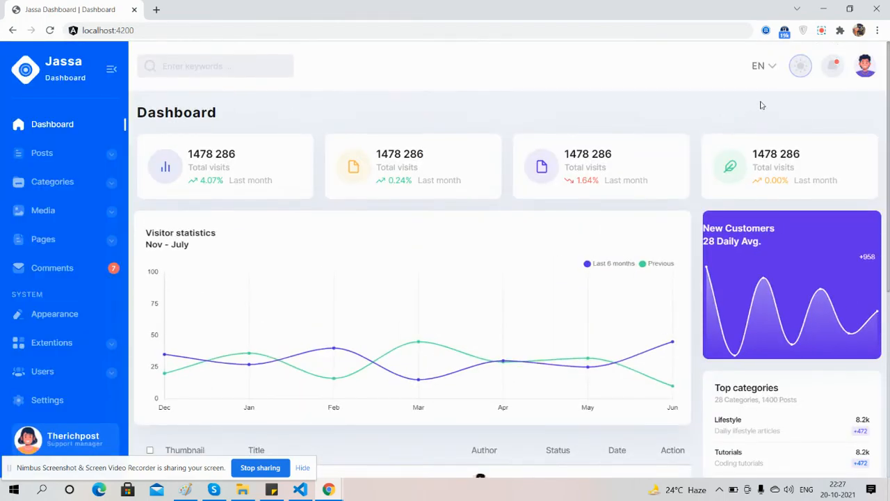
left_click(800, 66)
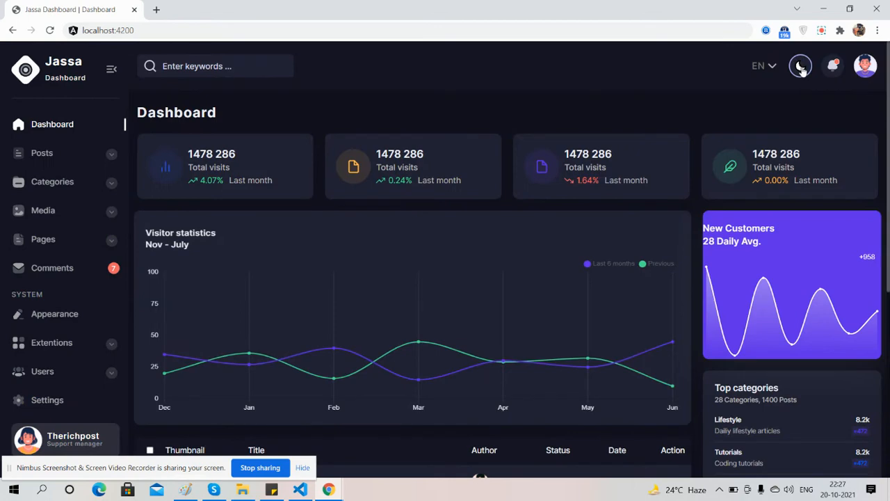
left_click(800, 66)
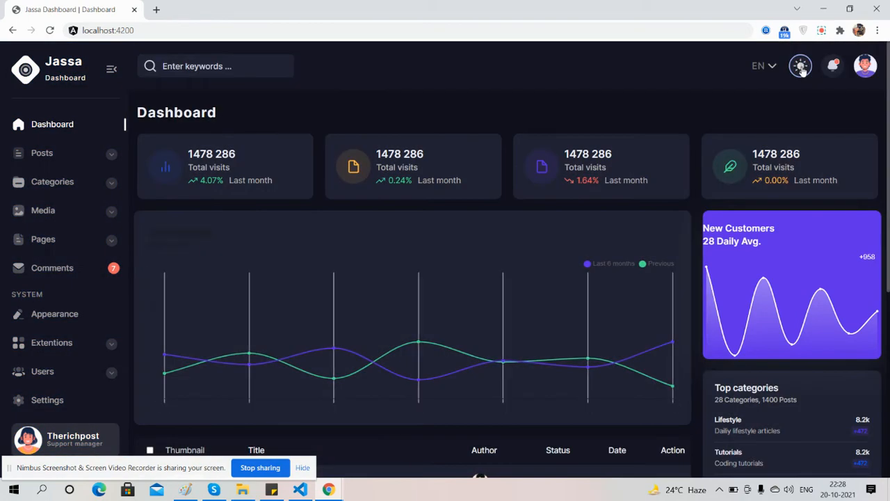
left_click(800, 66)
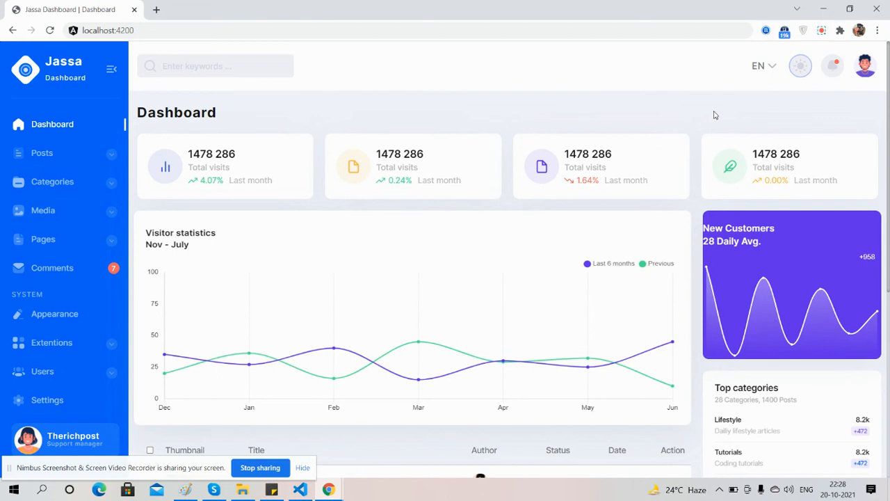
Step: Switch the full desktop dashboard to the dark theme
left_click(802, 65)
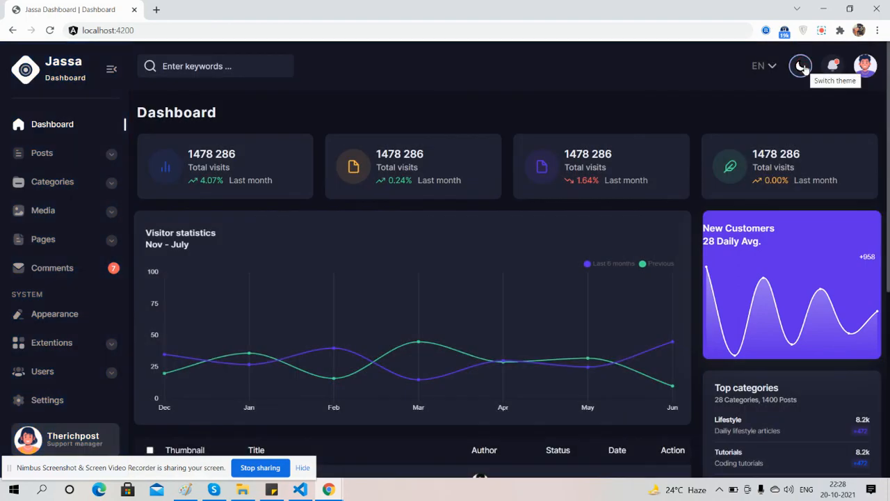